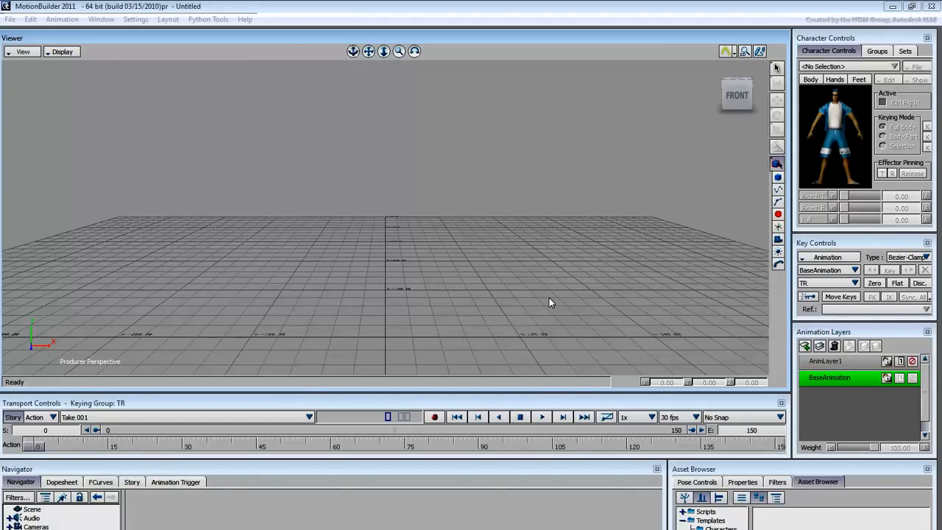
Browse the Layout menu and cancel out of the Create New Layout dialog.
left_click(167, 19)
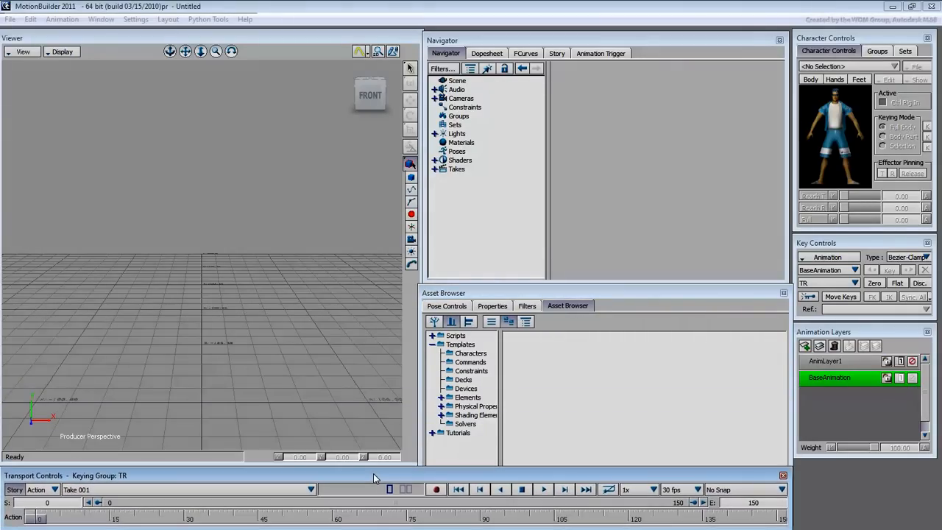
left_click(165, 20)
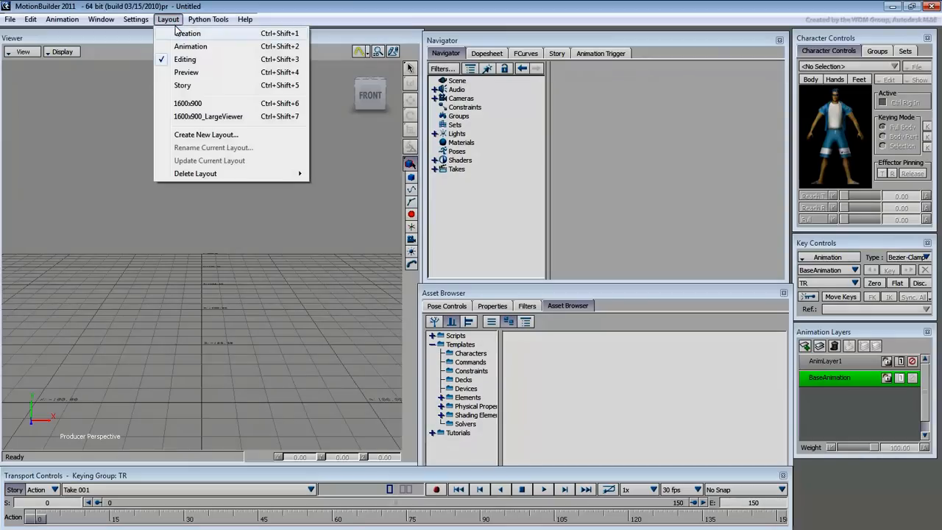
left_click(206, 134)
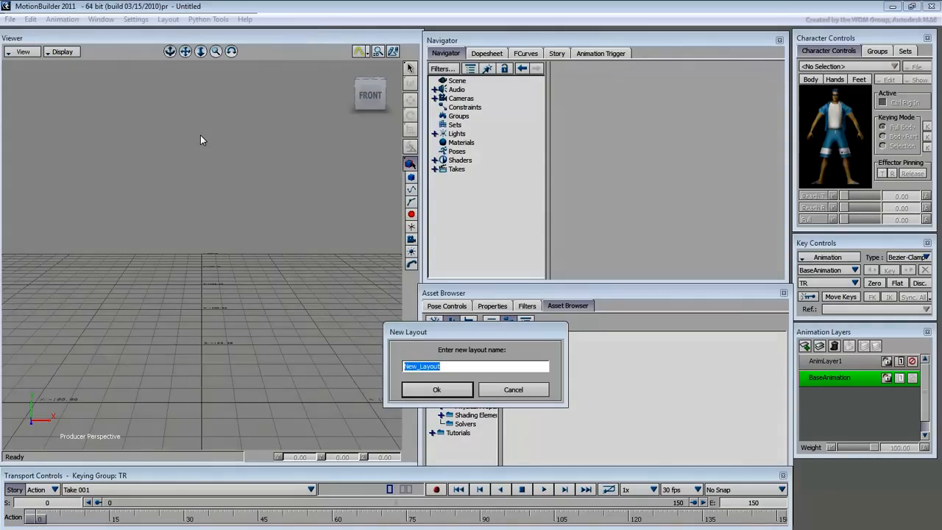
mouse_move(512, 391)
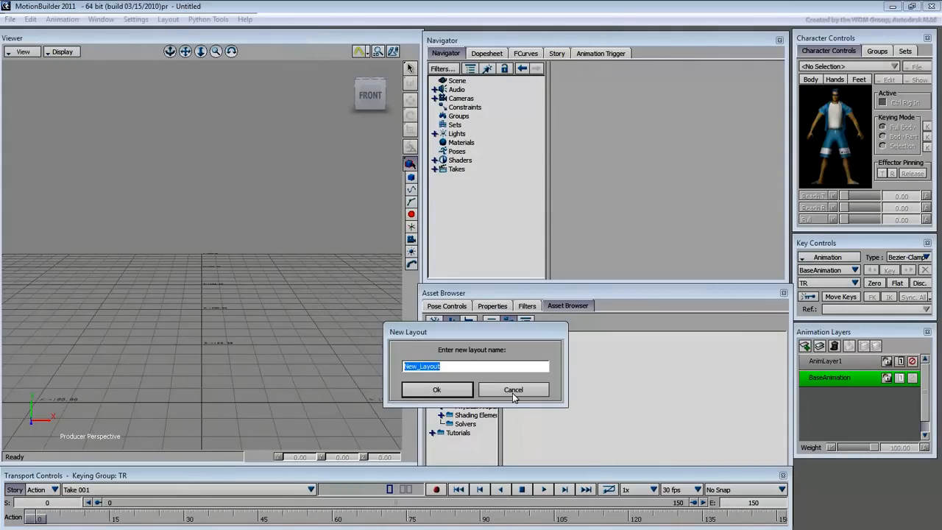
left_click(168, 19)
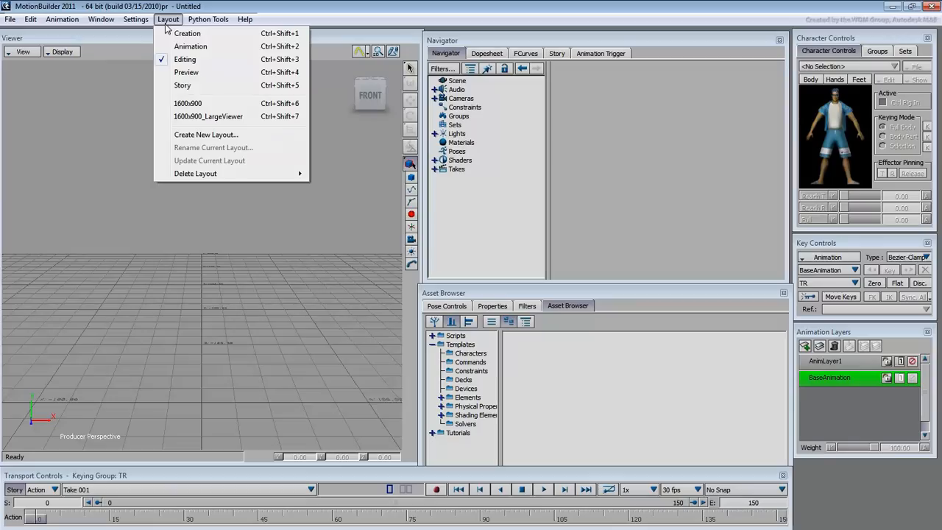
Switch the workspace to the 1600x900 and then the LargeViewer preset layouts.
left_click(186, 59)
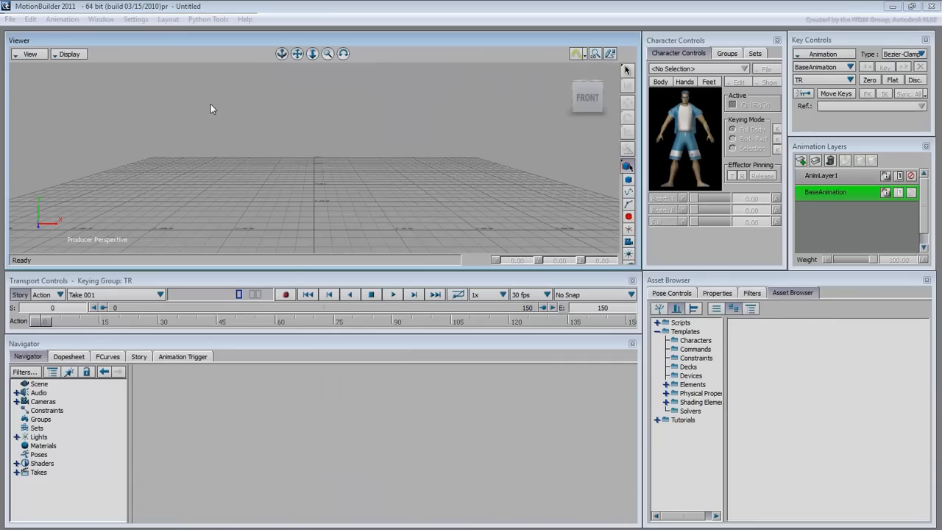
left_click(168, 19)
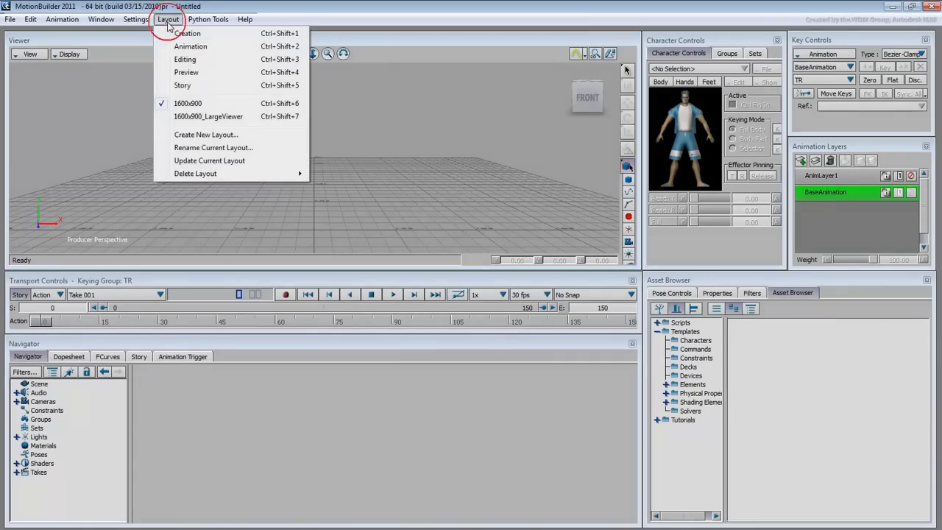
left_click(209, 117)
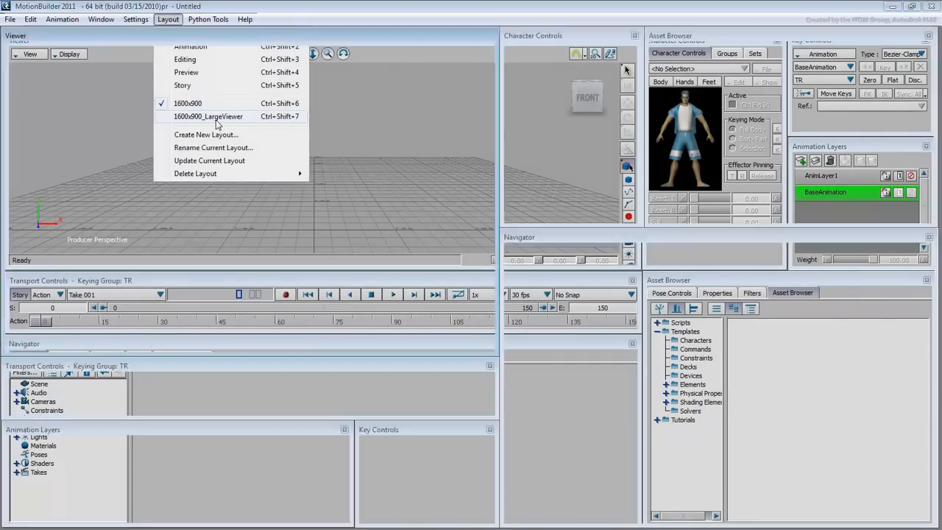
left_click(209, 116)
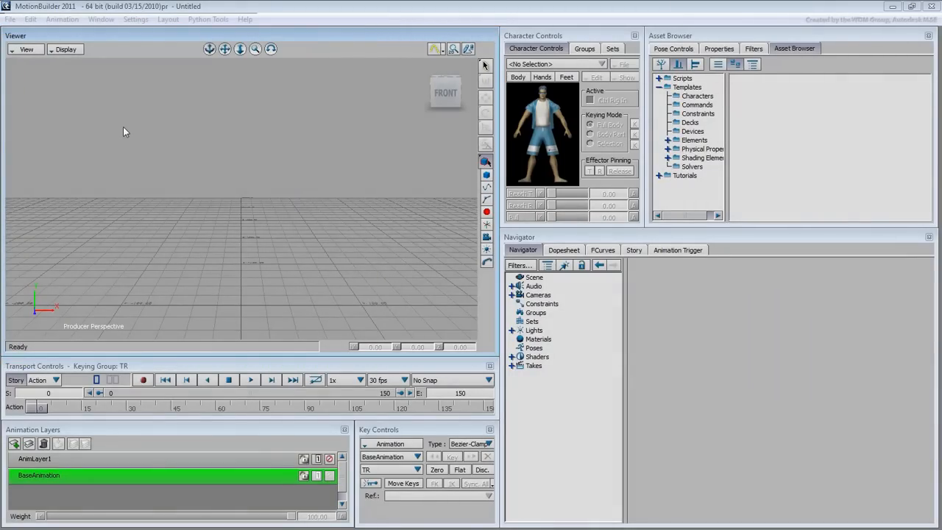
Load mia_blue from the Tutorials assets into the viewer via FBX Open with No Animation.
left_click(9, 19)
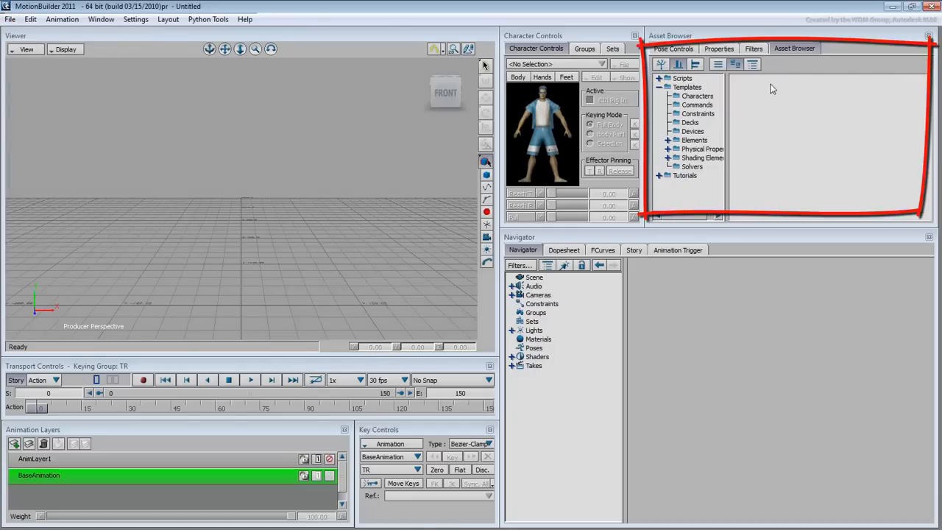
left_click(689, 176)
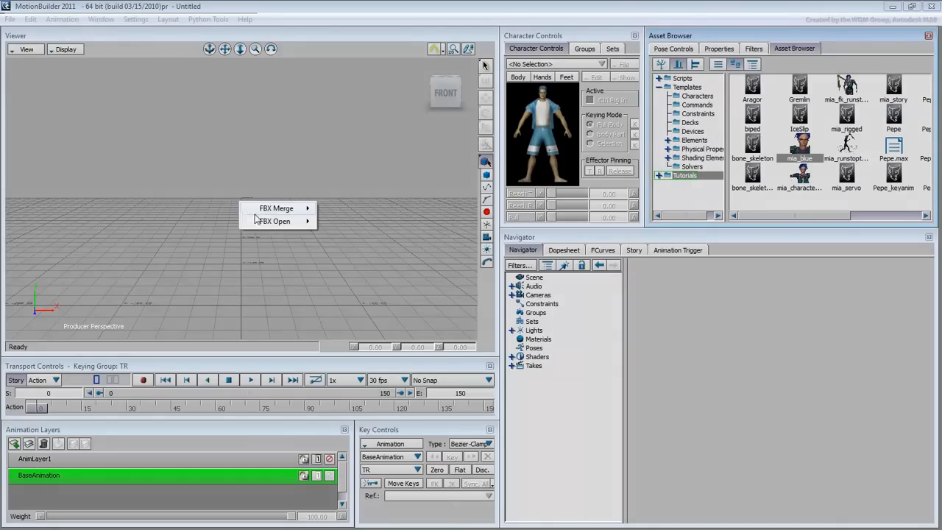
mouse_move(277, 221)
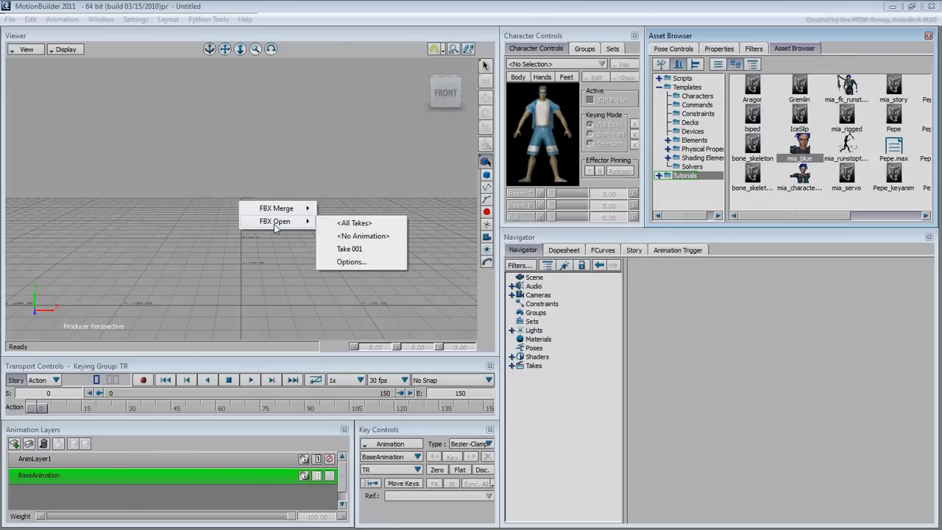
mouse_move(363, 235)
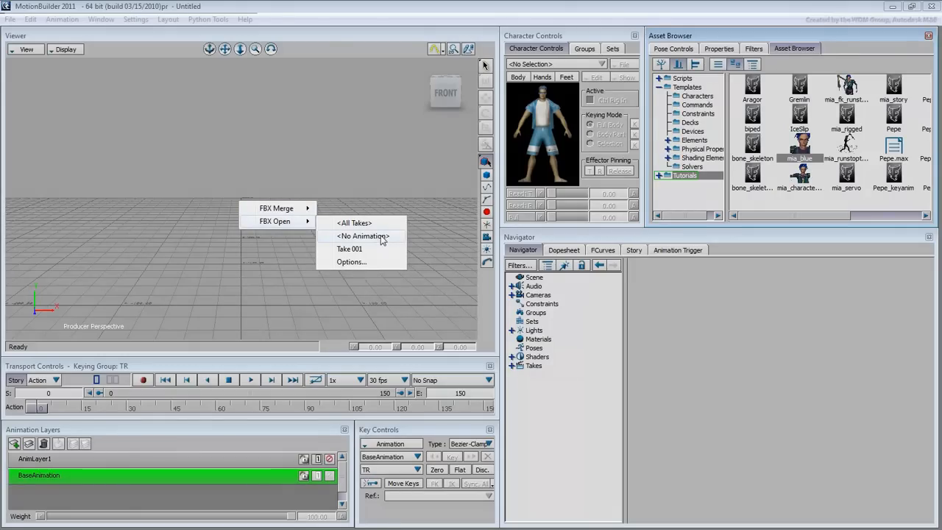
left_click(360, 236)
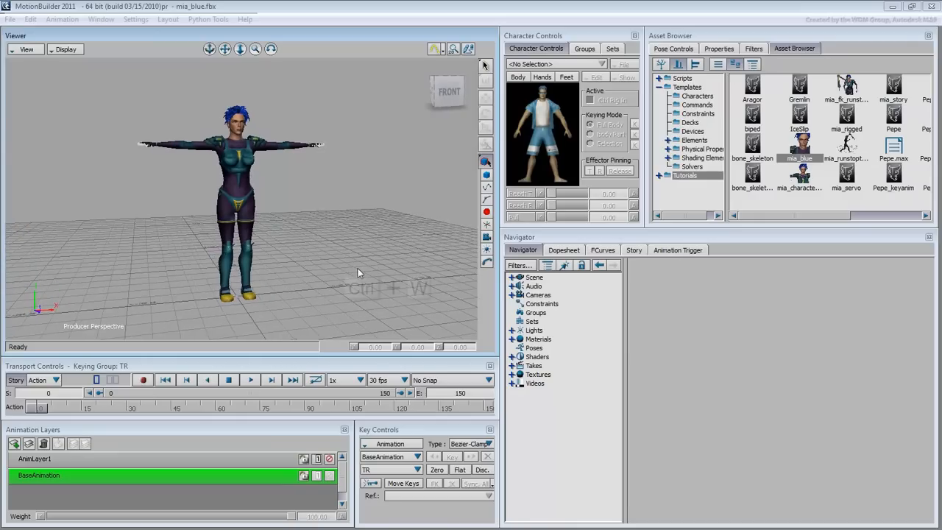
View the scene as a schematic, return to the 3D view, and show Mia in X-Ray.
key("ctrl+w")
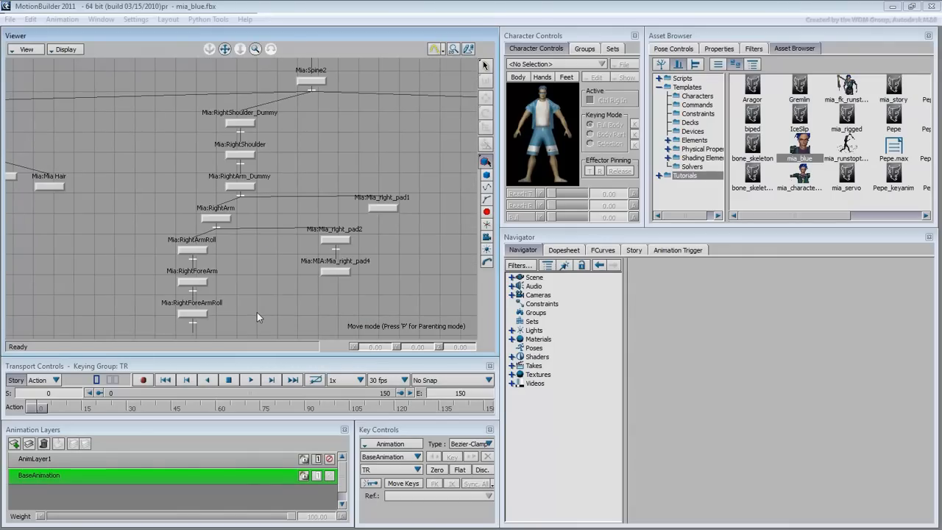
key("ctrl+e")
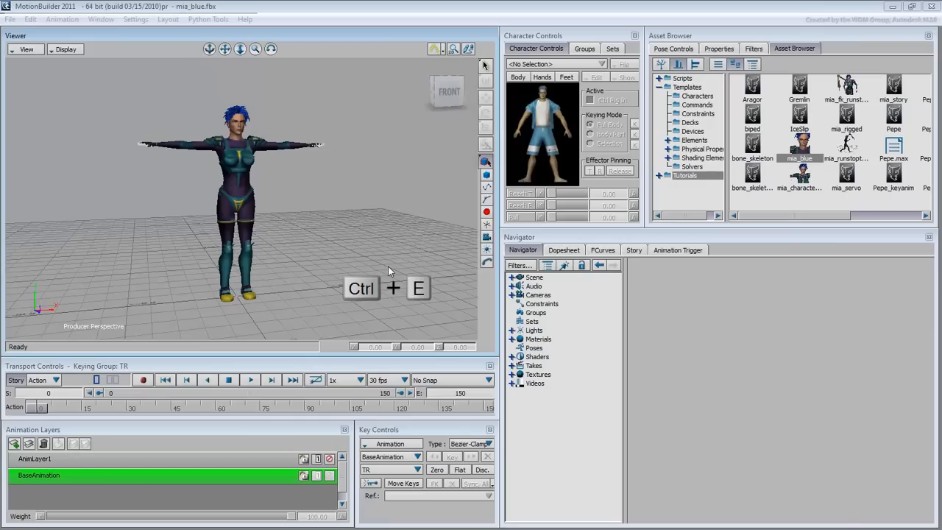
key("ctrl+e")
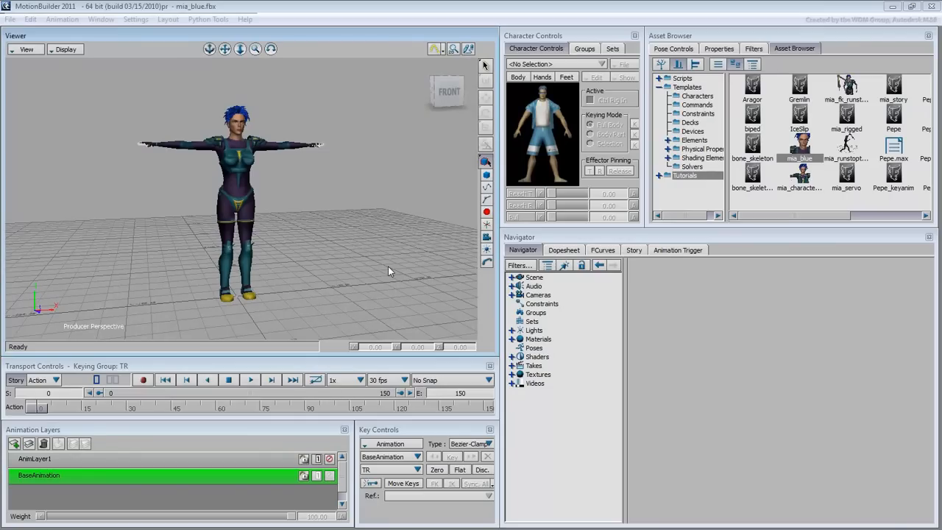
key("ctrl+a")
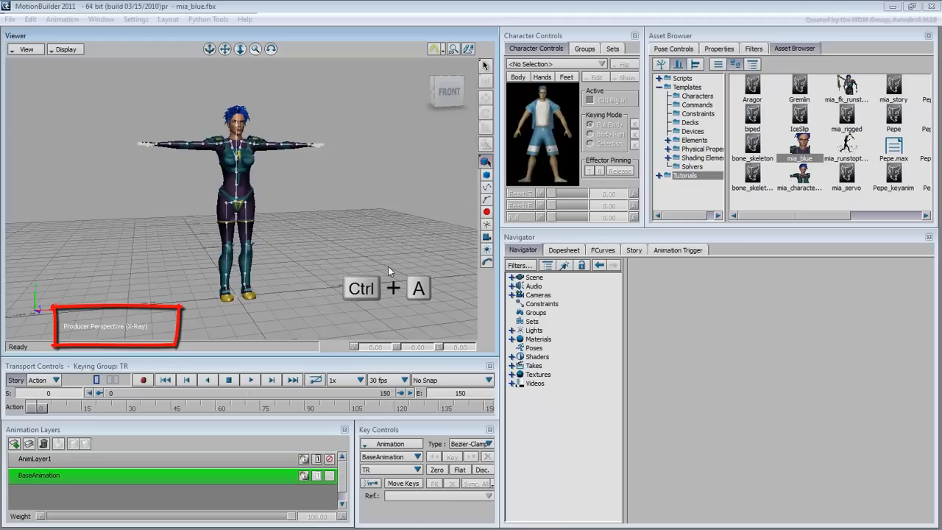
mouse_move(300, 161)
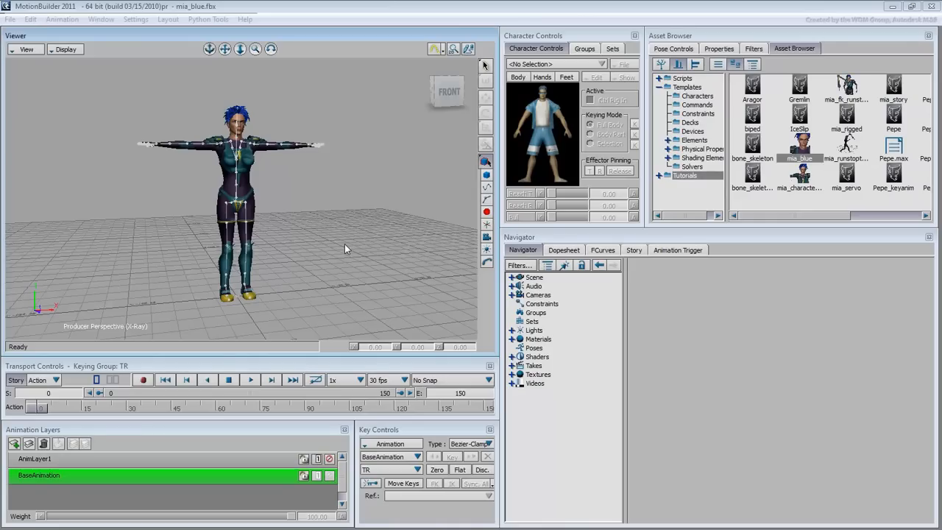
mouse_move(677, 111)
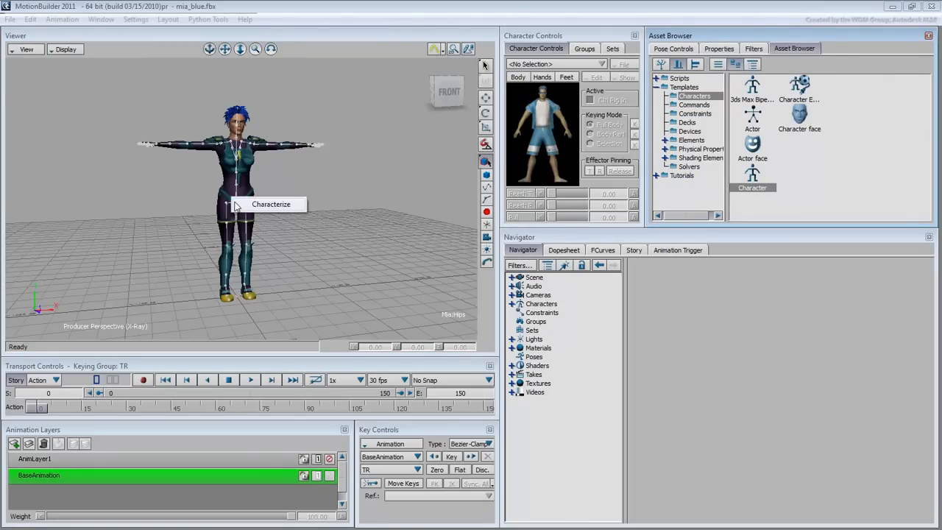
Characterize Mia by dropping the Character template asset onto her hips.
left_click(271, 203)
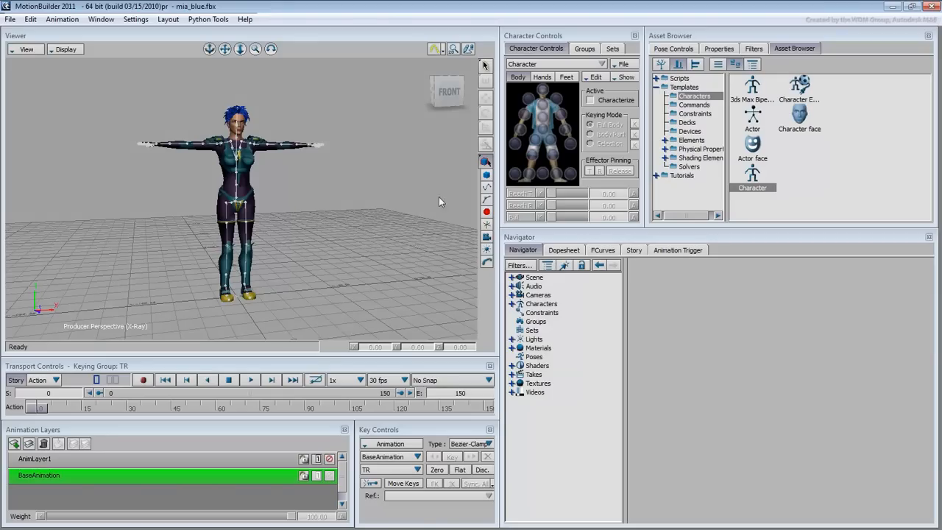
Create a full FK/IK control rig for the Mia character.
left_click(595, 77)
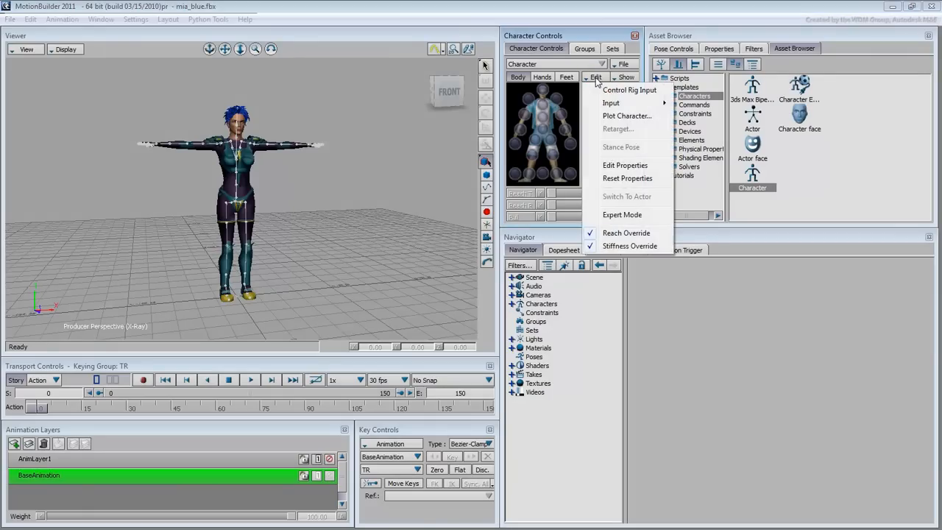
left_click(630, 89)
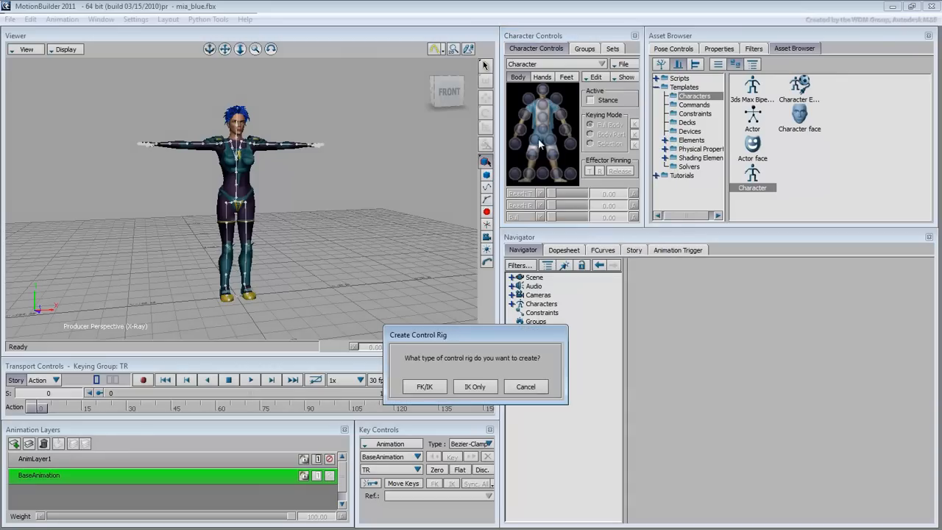
mouse_move(436, 220)
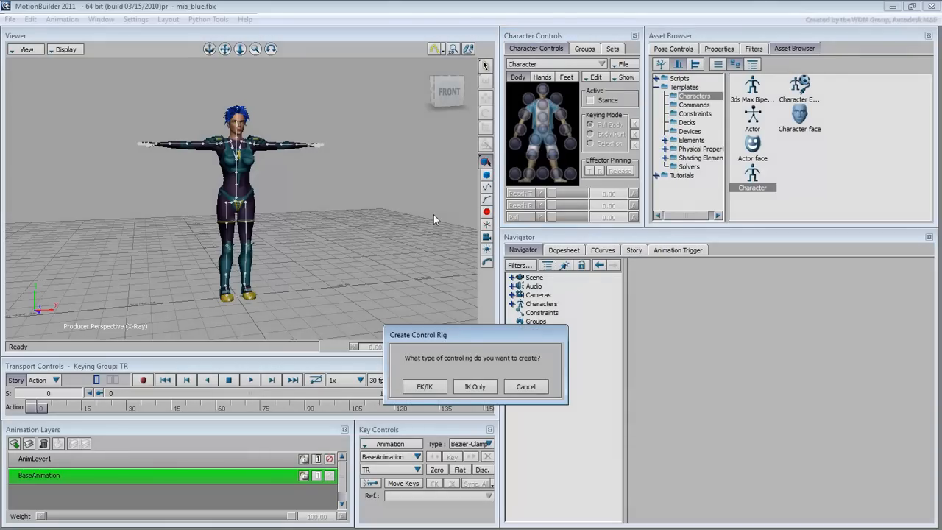
left_click(424, 386)
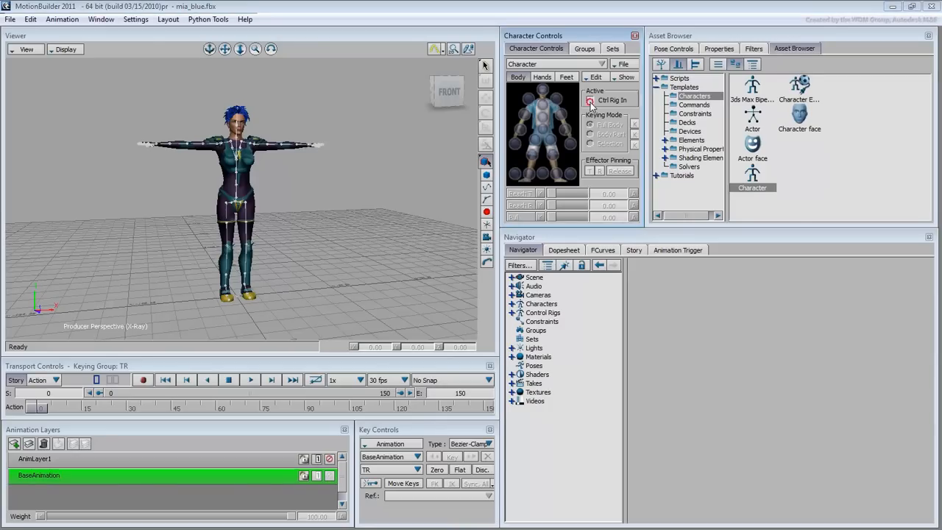
Set Keying Mode to Full Body and select Mia's left wrist effector.
left_click(589, 100)
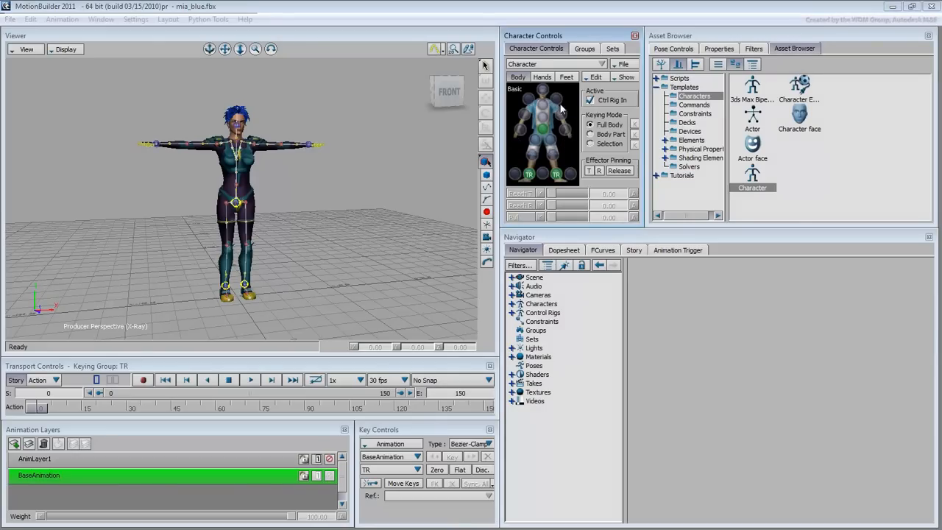
left_click(524, 116)
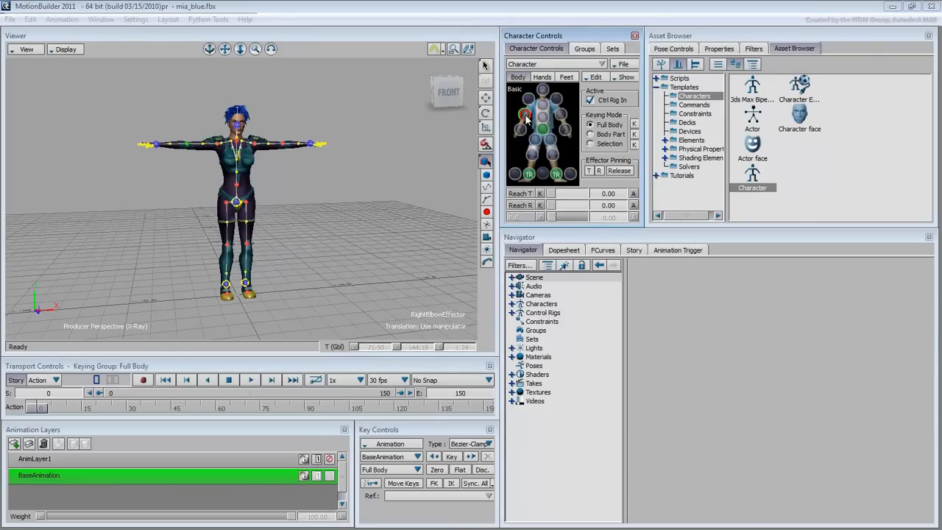
left_click(565, 132)
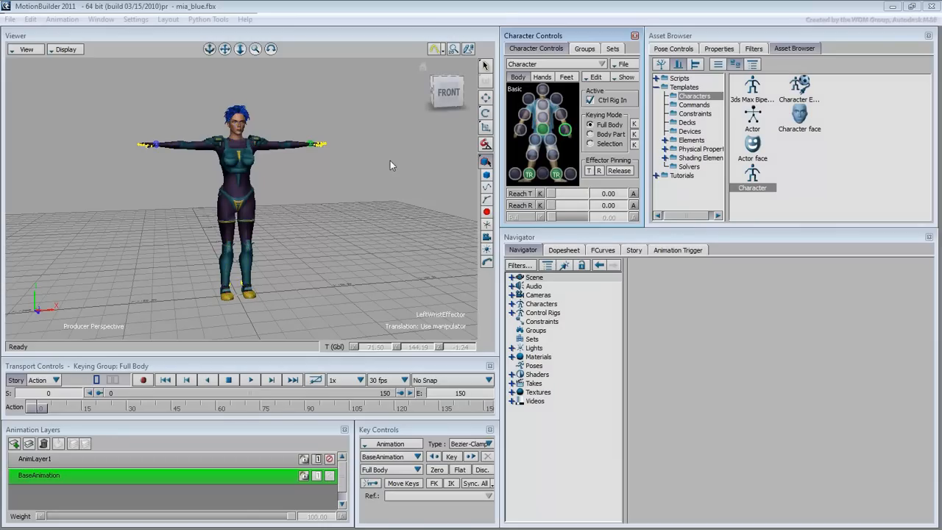
mouse_move(388, 174)
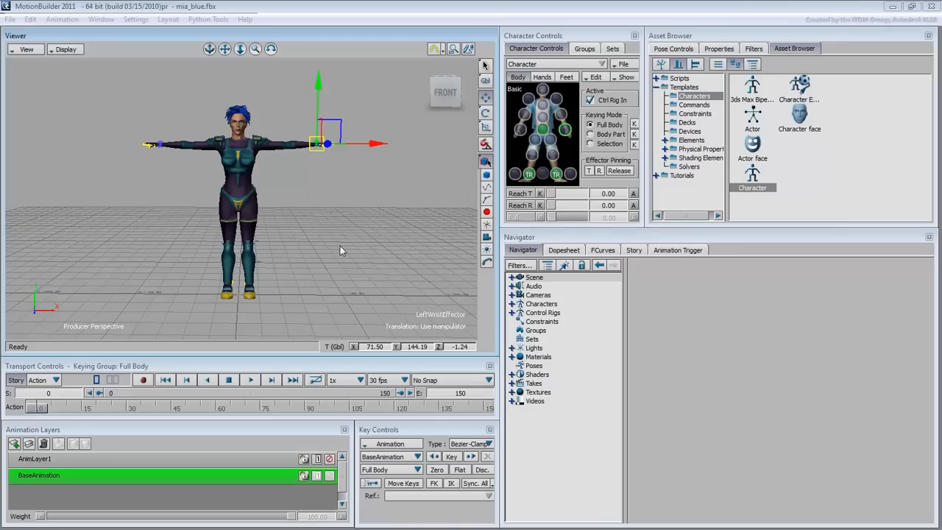
Pull Mia's left wrist far across the floor so she leans, then pull the right wrist outward.
left_click_drag(327, 142, 283, 174)
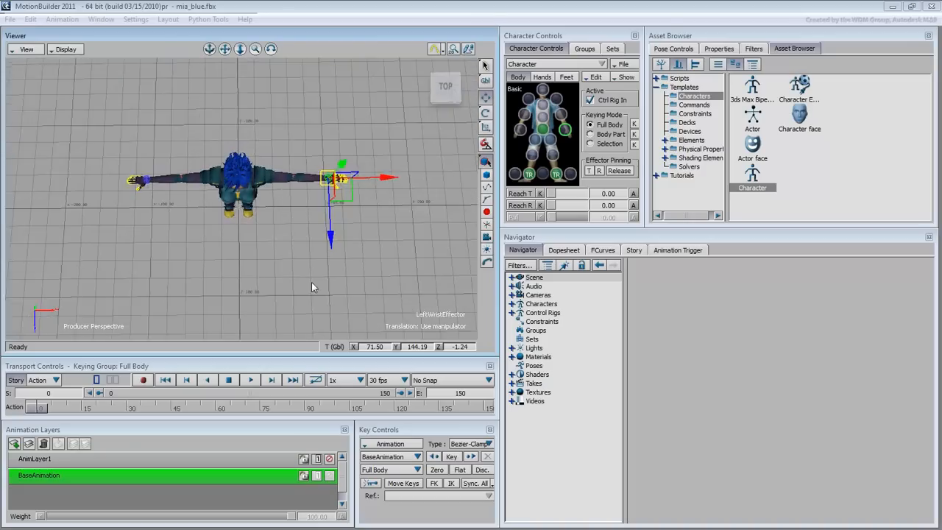
left_click_drag(331, 177, 331, 221)
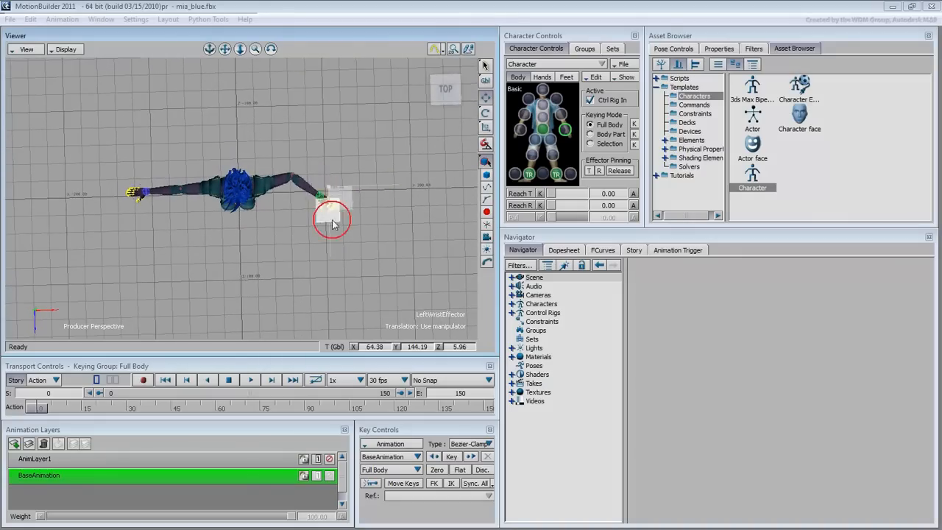
left_click_drag(332, 221, 277, 238)
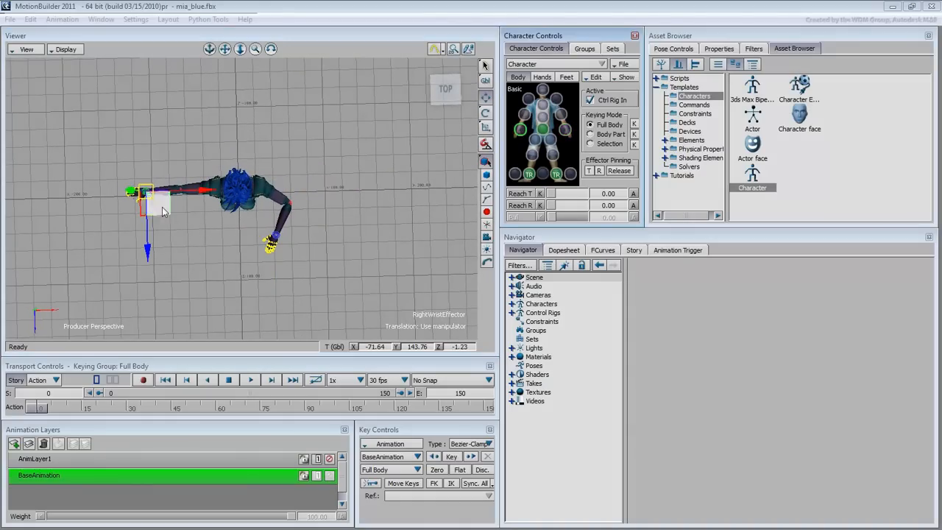
left_click_drag(147, 191, 221, 251)
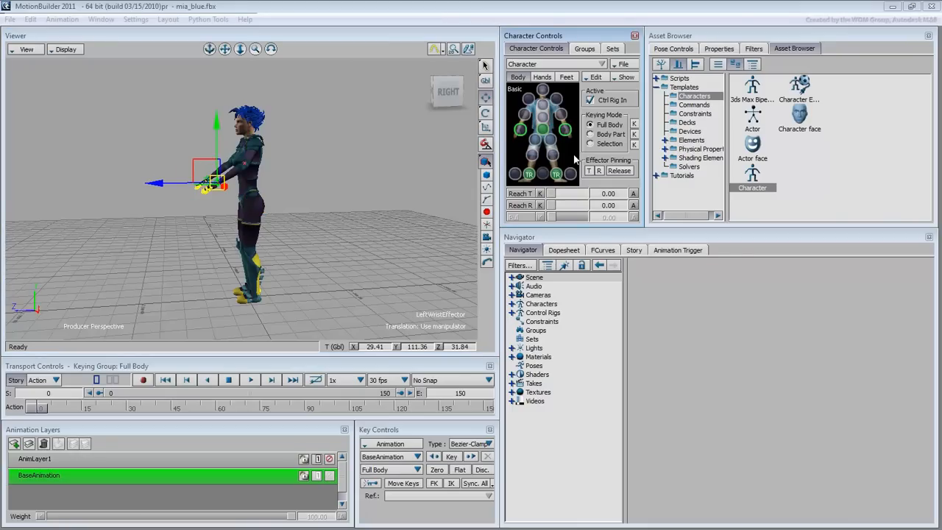
Pin the wrist effector at reach 100 and lower Mia's hips into a crouch.
left_click(592, 171)
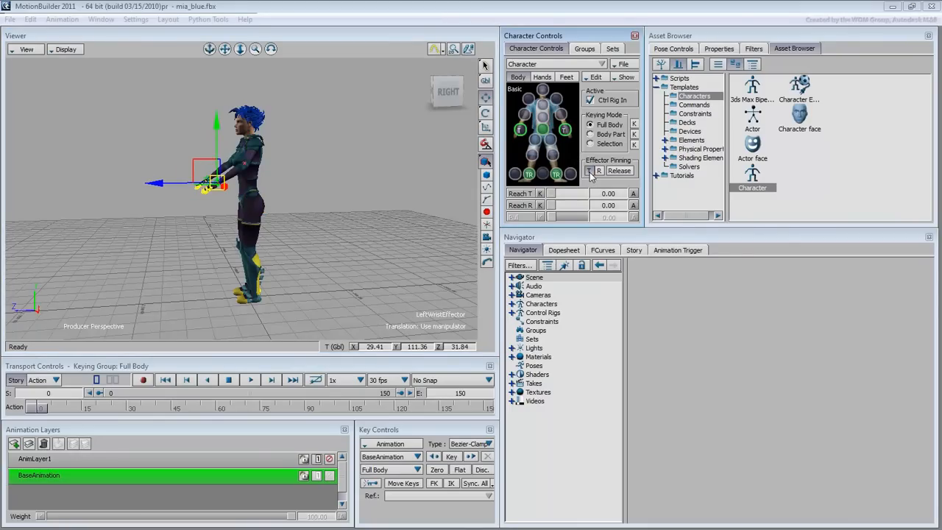
left_click(539, 129)
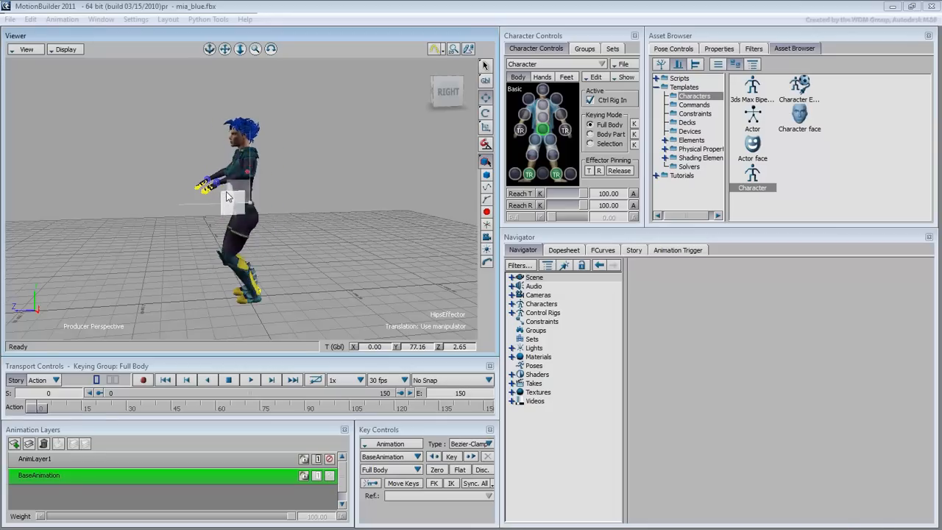
left_click_drag(228, 194, 287, 238)
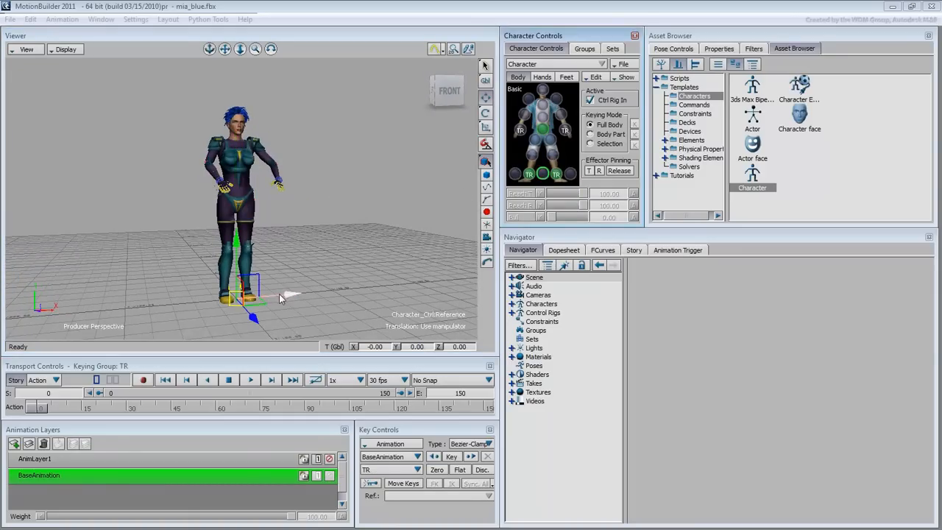
Slide the whole Mia character sideways along X using the Character_Ctrl:Reference node.
left_click_drag(253, 298, 150, 304)
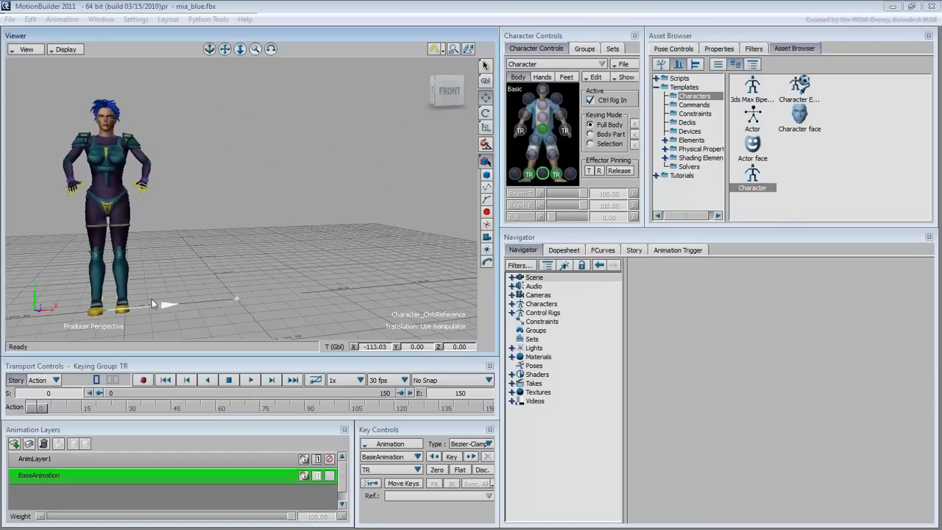
left_click_drag(154, 304, 298, 292)
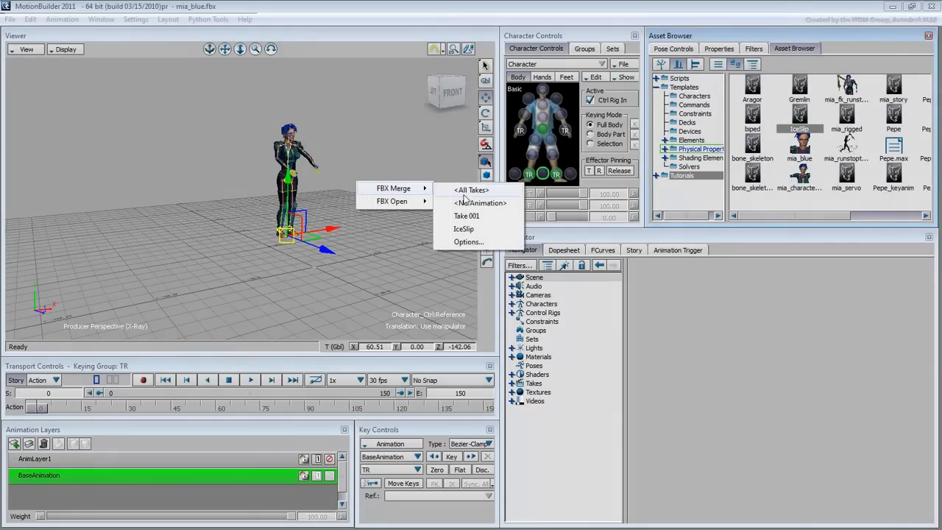
FBX Merge the skeleton file with its slip take, then play and stop the animation.
left_click(465, 228)
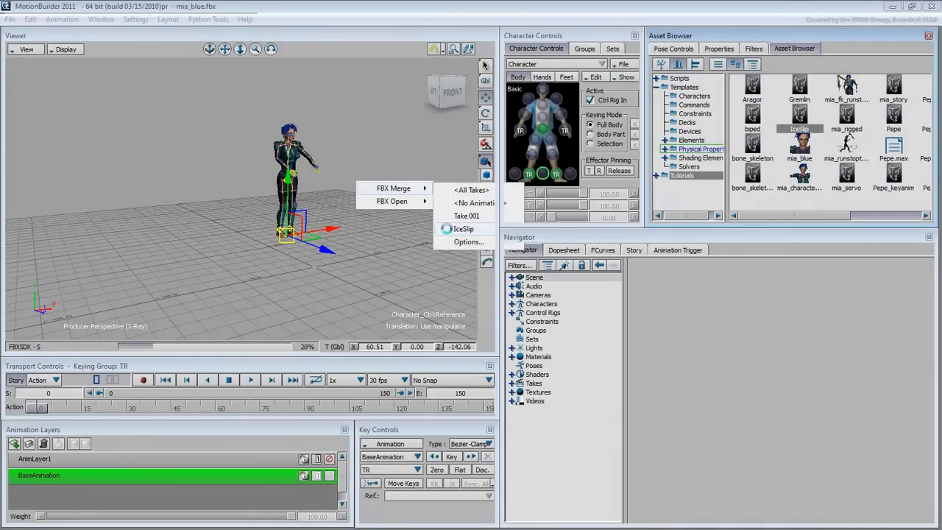
left_click(455, 229)
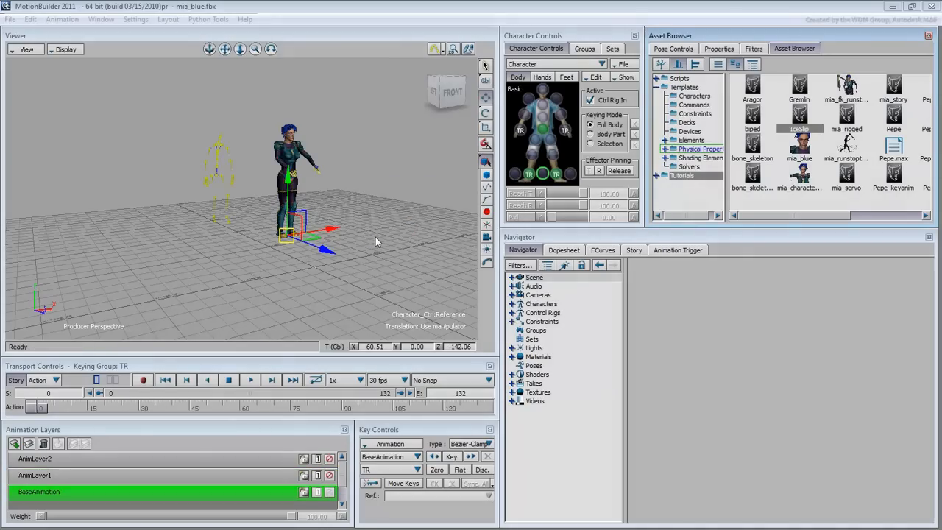
left_click(251, 380)
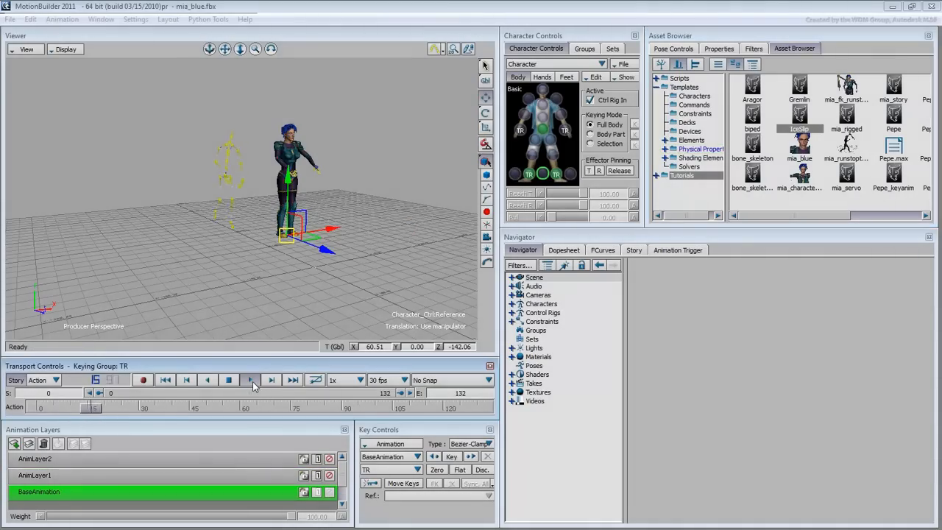
left_click(251, 380)
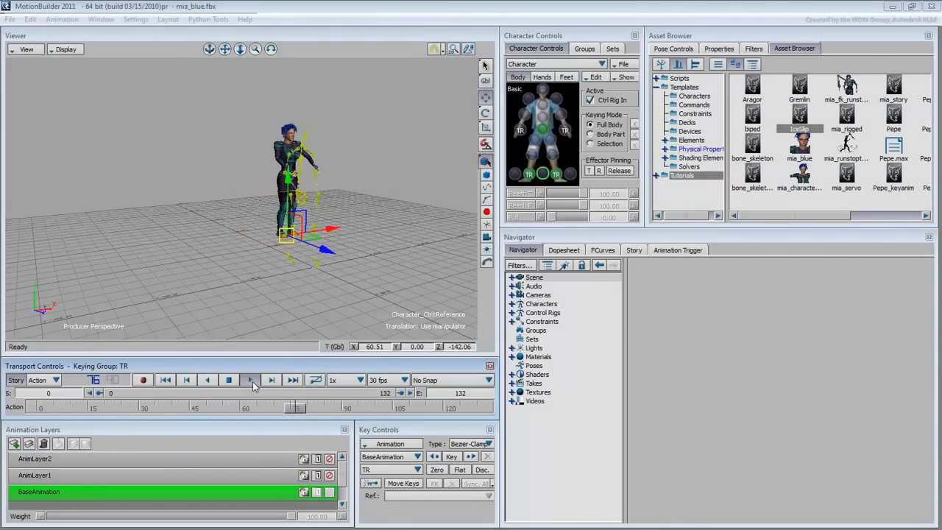
left_click(250, 380)
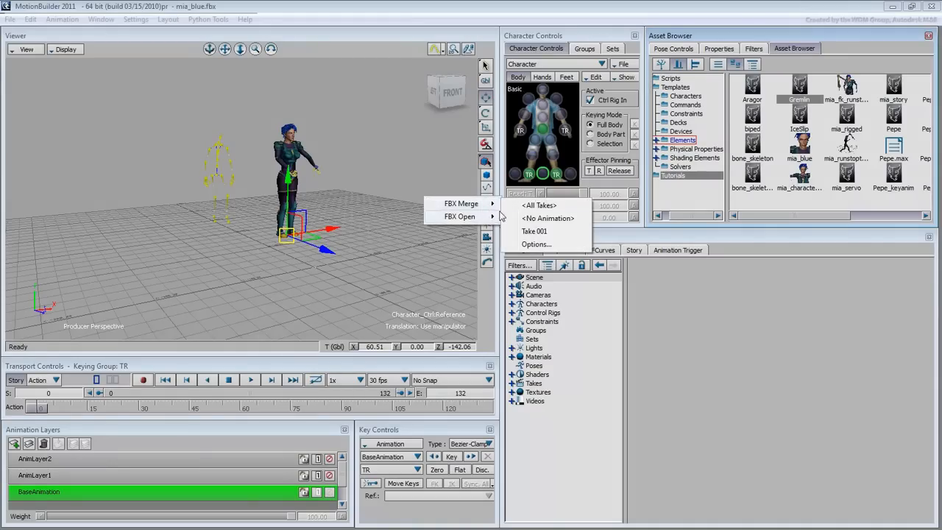
FBX Merge the Gremlin with All Takes and show its Character Settings.
left_click(536, 231)
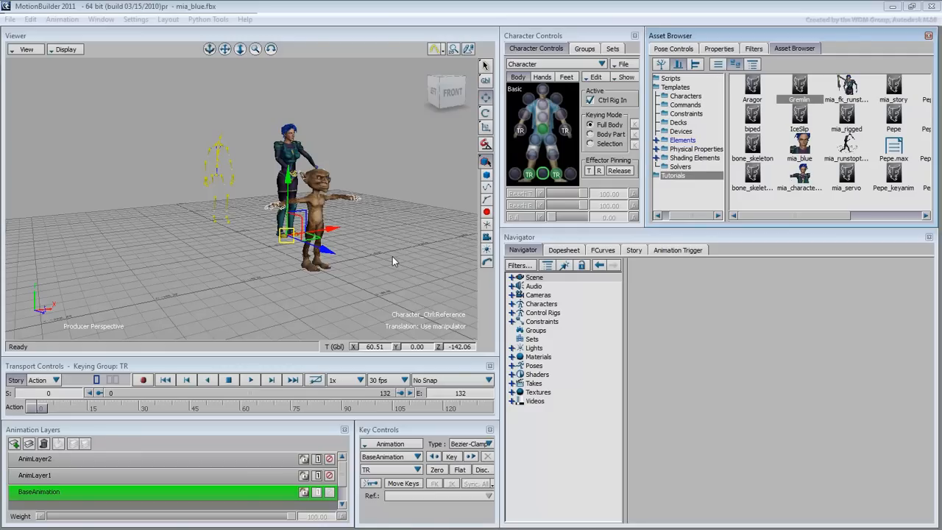
left_click(604, 64)
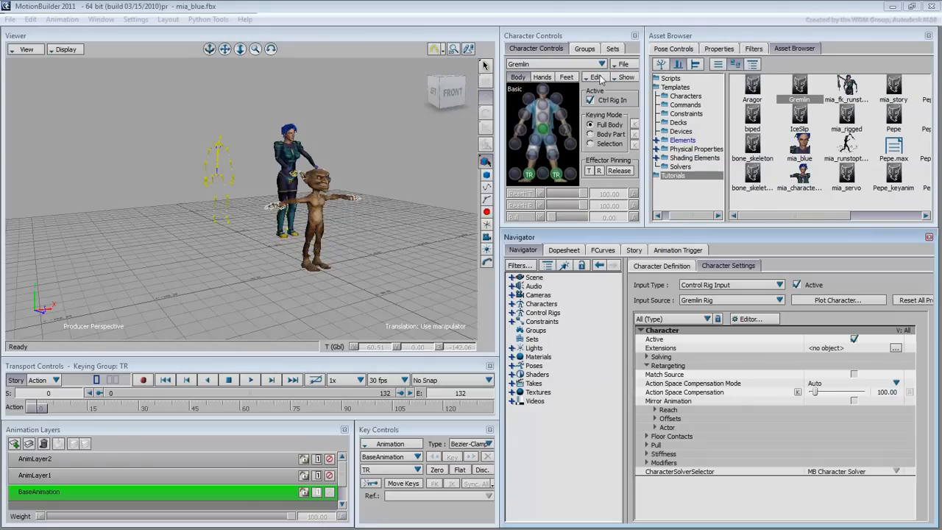
left_click(595, 76)
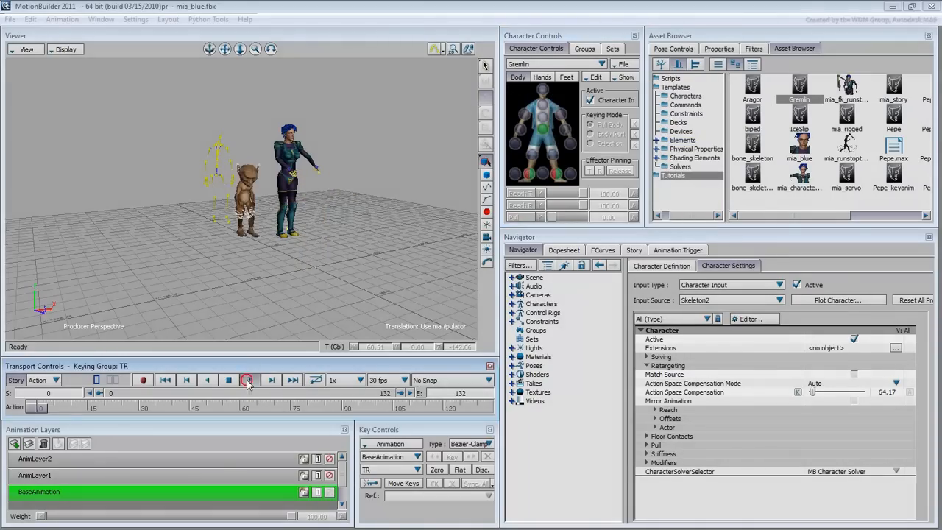
Play the gremlin's retargeted slipping fall repeatedly, rewinding between runs to review it.
left_click(247, 380)
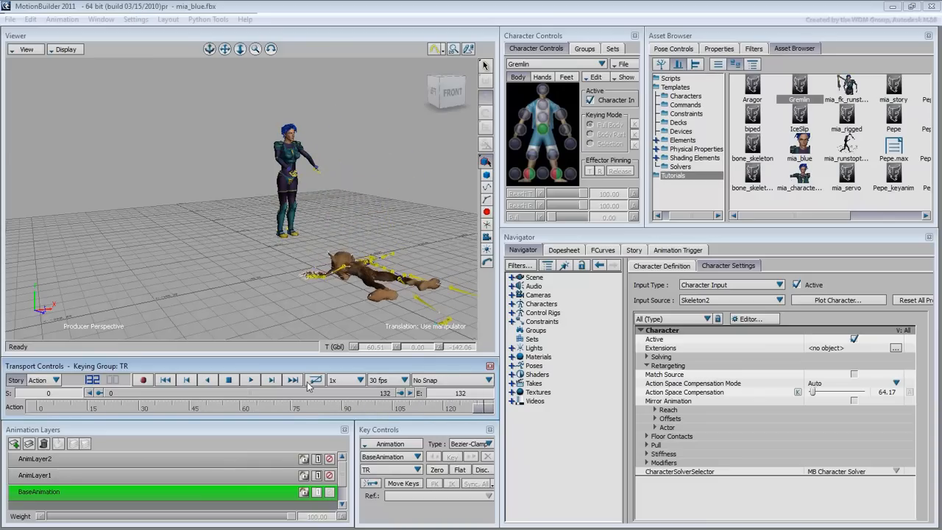
left_click(251, 379)
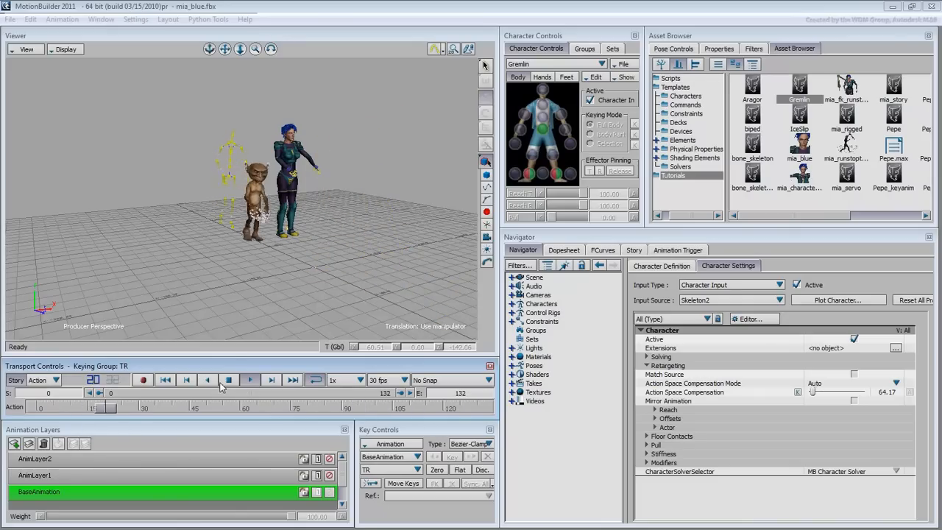
left_click(250, 380)
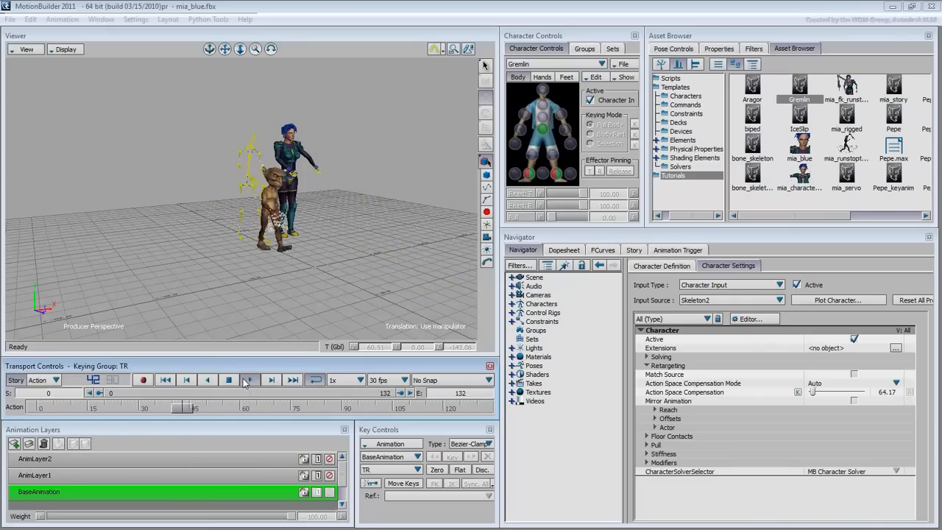
left_click(248, 380)
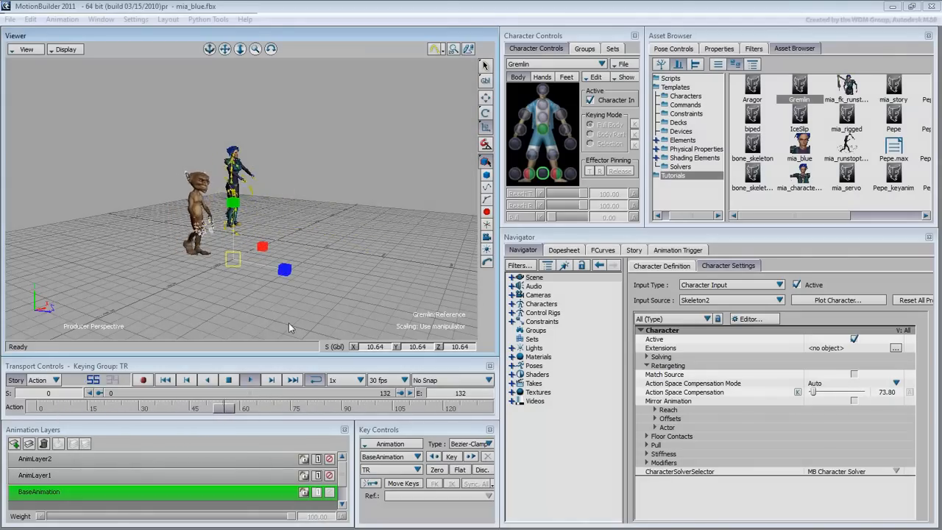
left_click(230, 380)
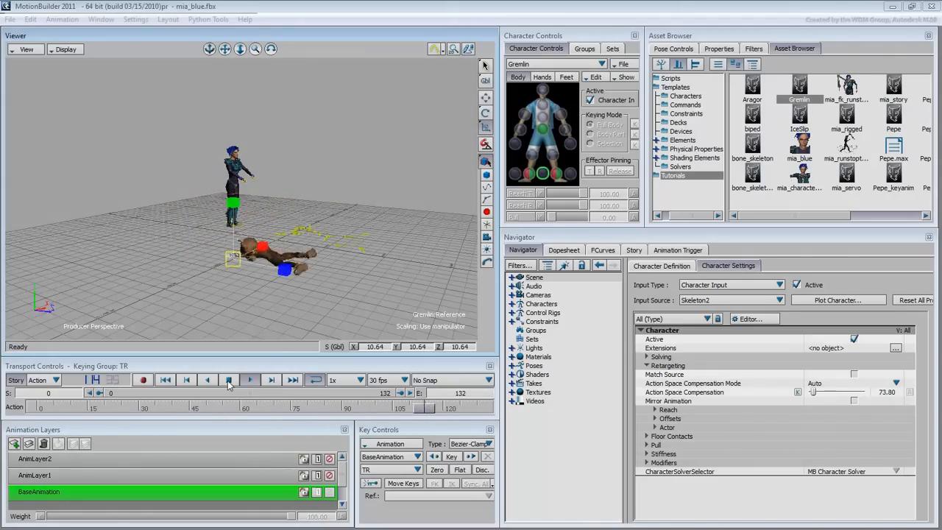